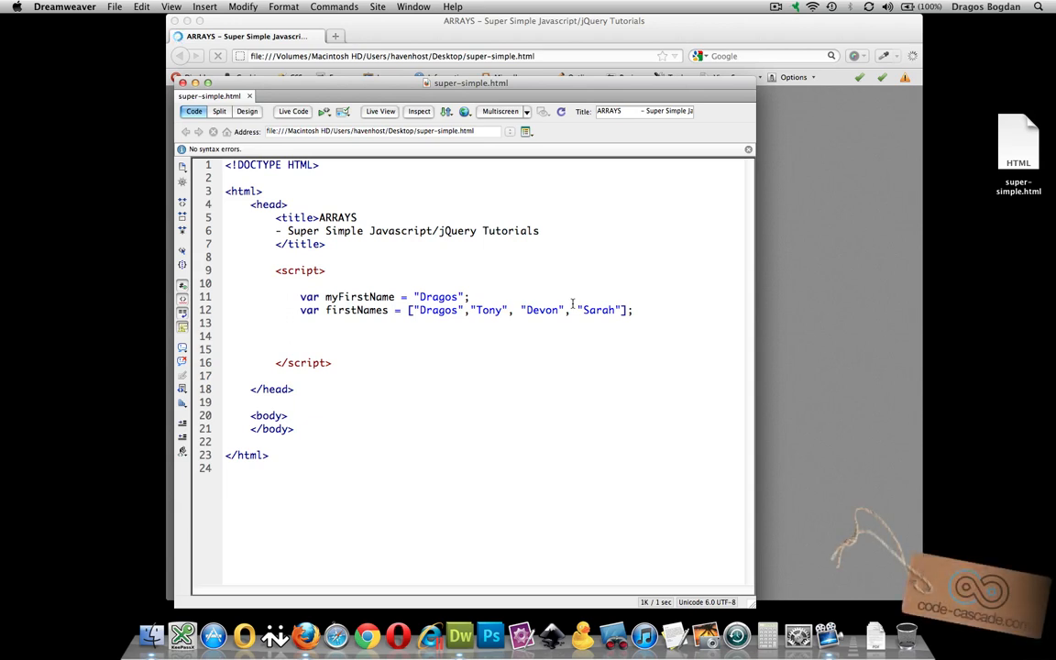
# Replace the array contents with the names "Dragos", "Tony", "Devon", "Sarah"
pyautogui.click(301, 335)
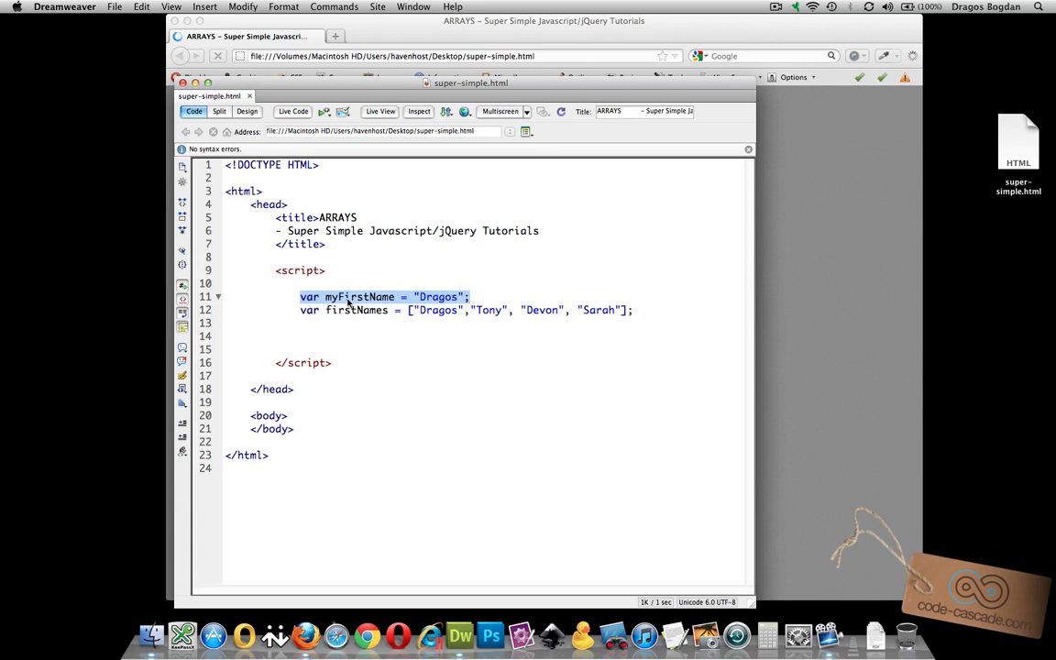
pyautogui.click(354, 310)
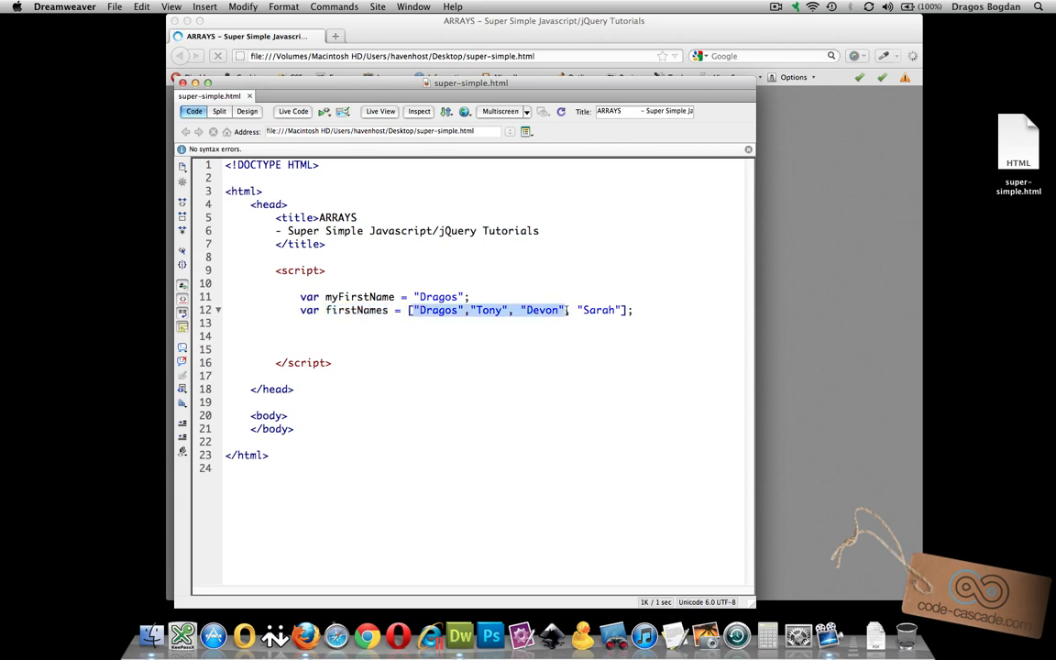
pyautogui.press('Delete')
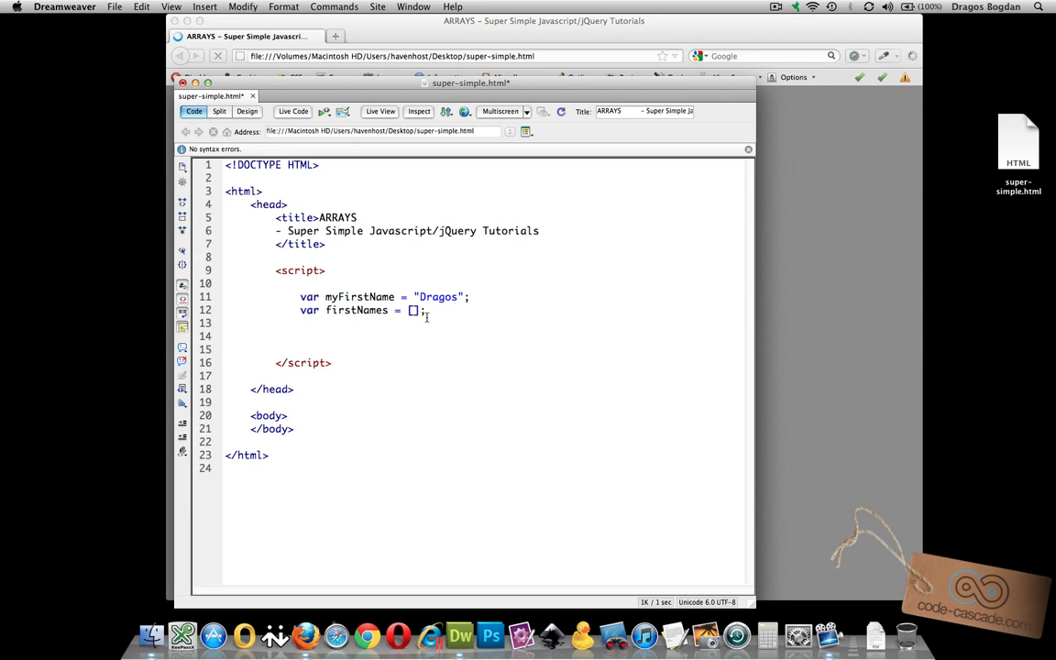
pyautogui.write('["Dragos", "Tony", "Devon", "Sarah"]')
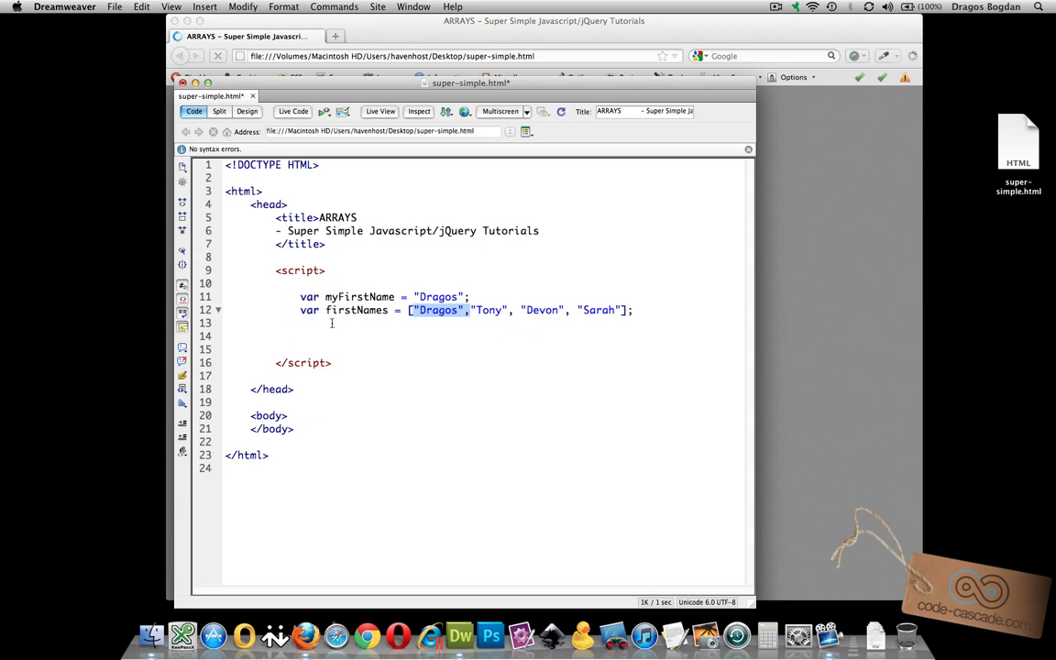
# Write alert(firstNames); on line 14 to display the whole array
pyautogui.write('ale')
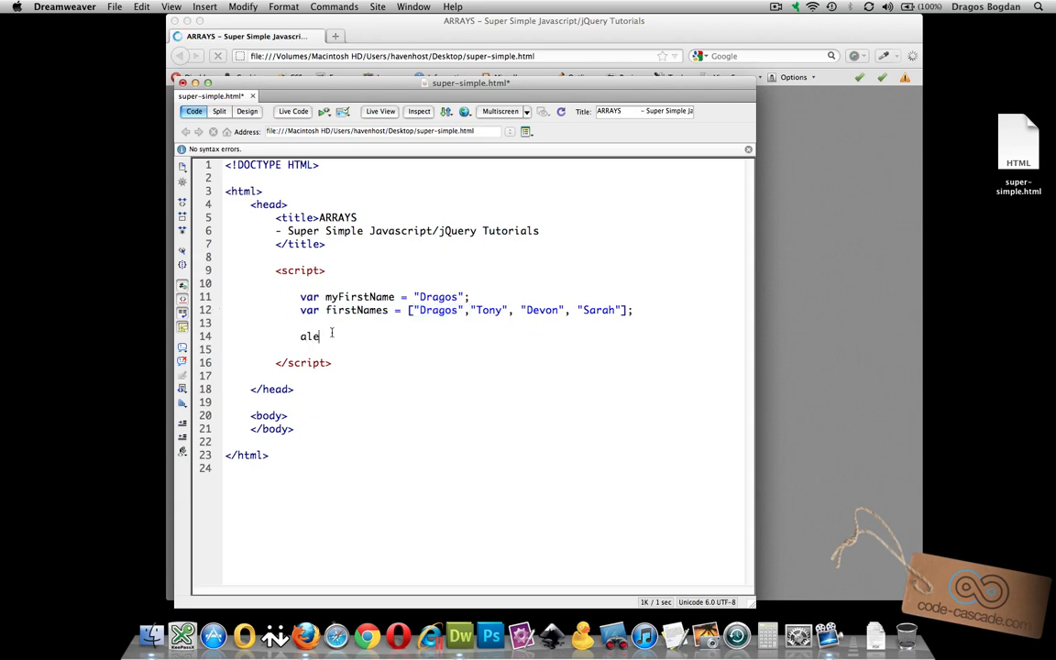
pyautogui.write('rt(')
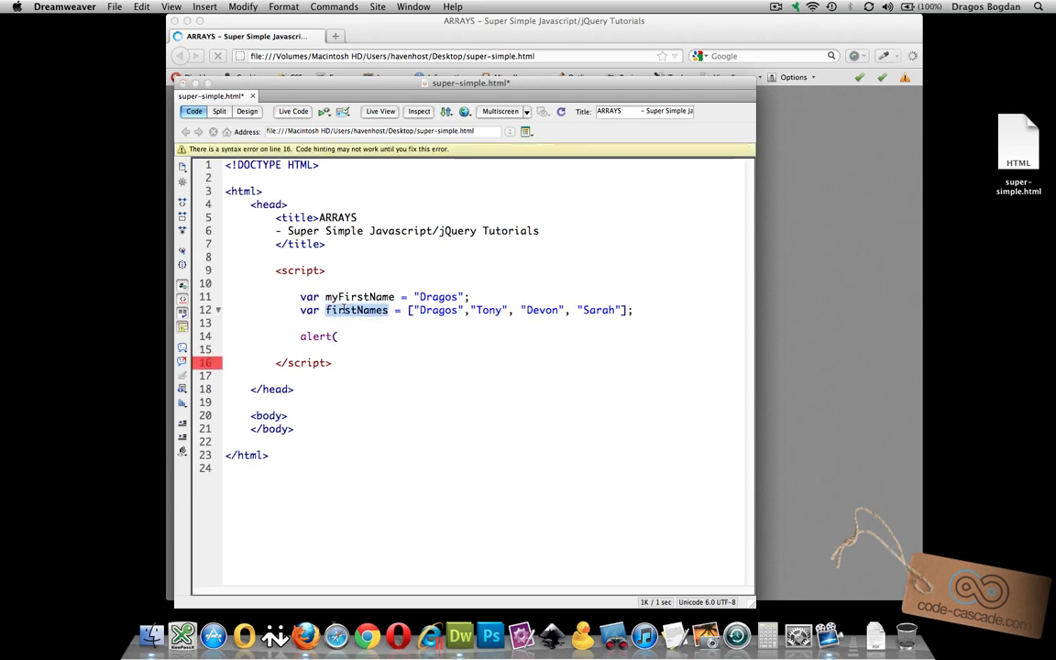
pyautogui.write('firstNames')
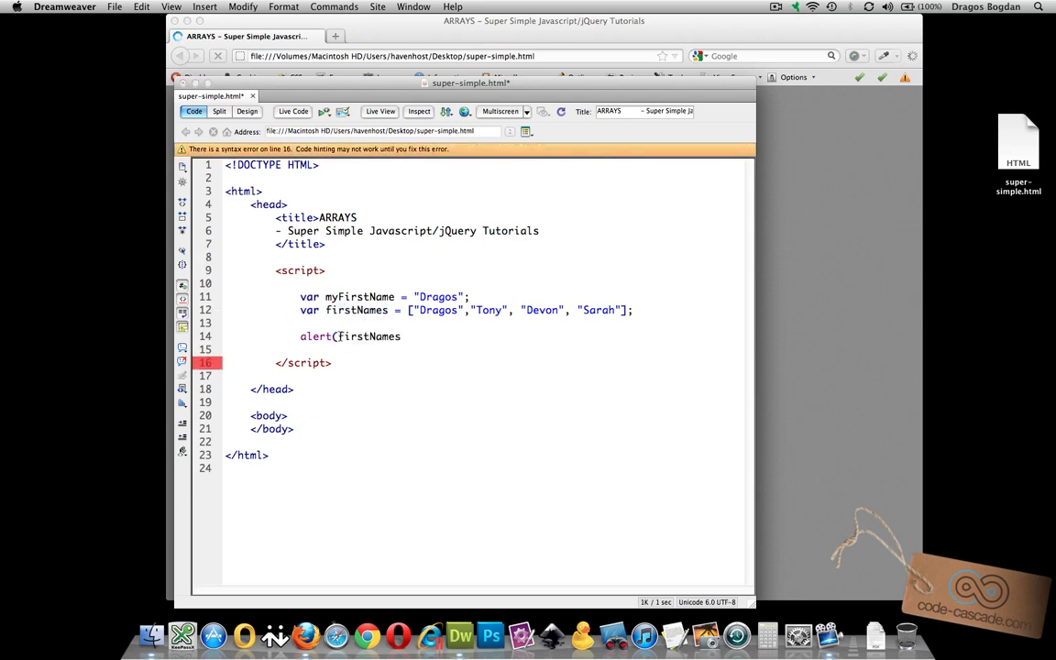
pyautogui.write(');')
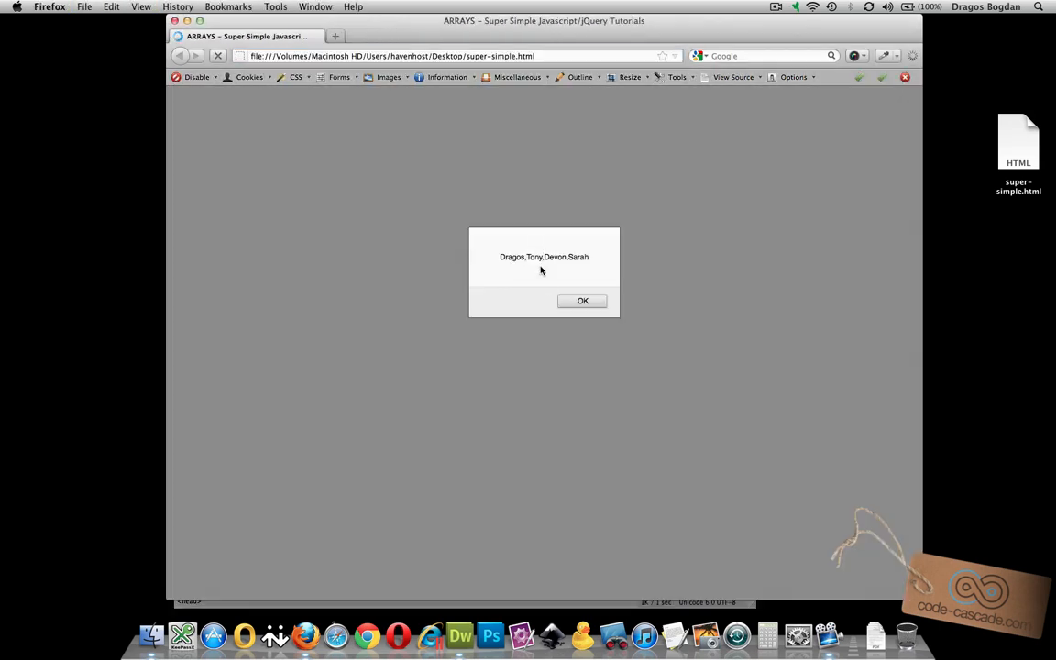
pyautogui.moveTo(511, 267)
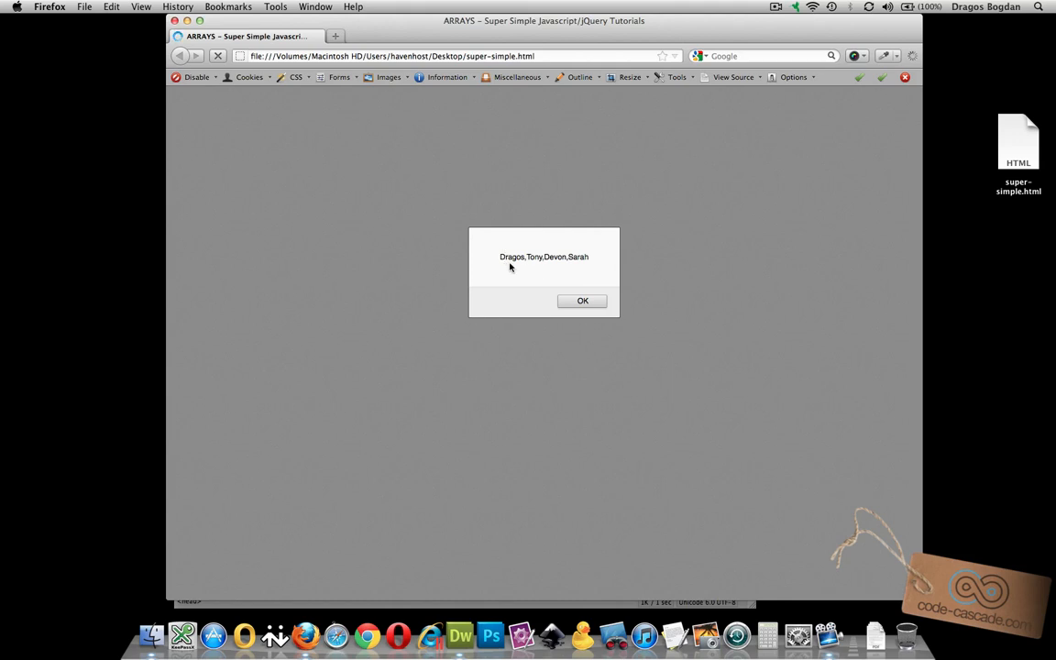
pyautogui.moveTo(580, 268)
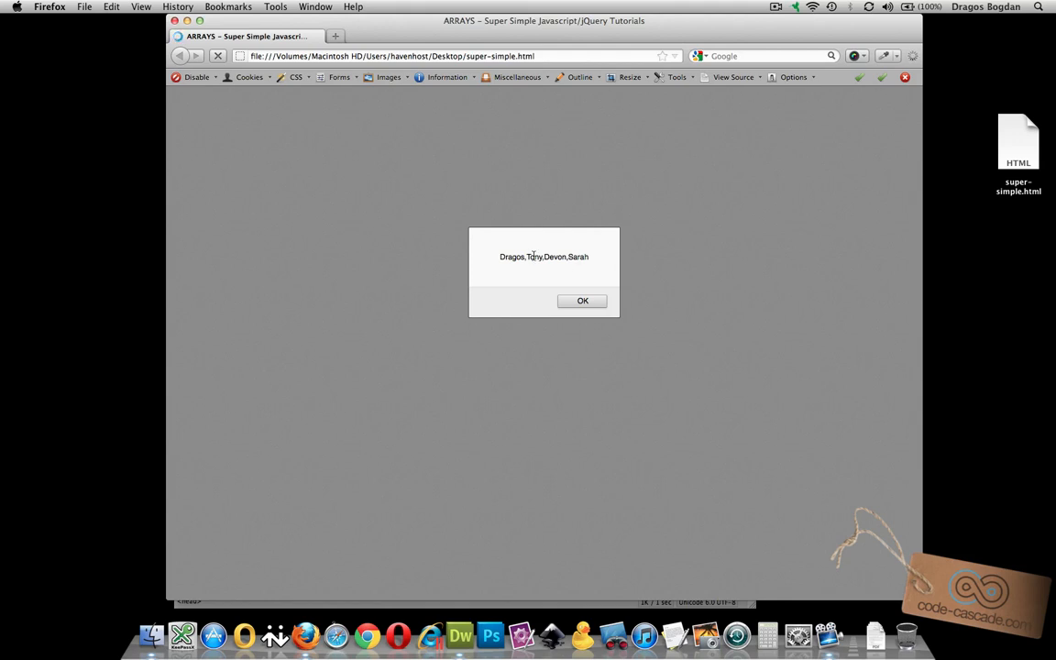
pyautogui.moveTo(608, 261)
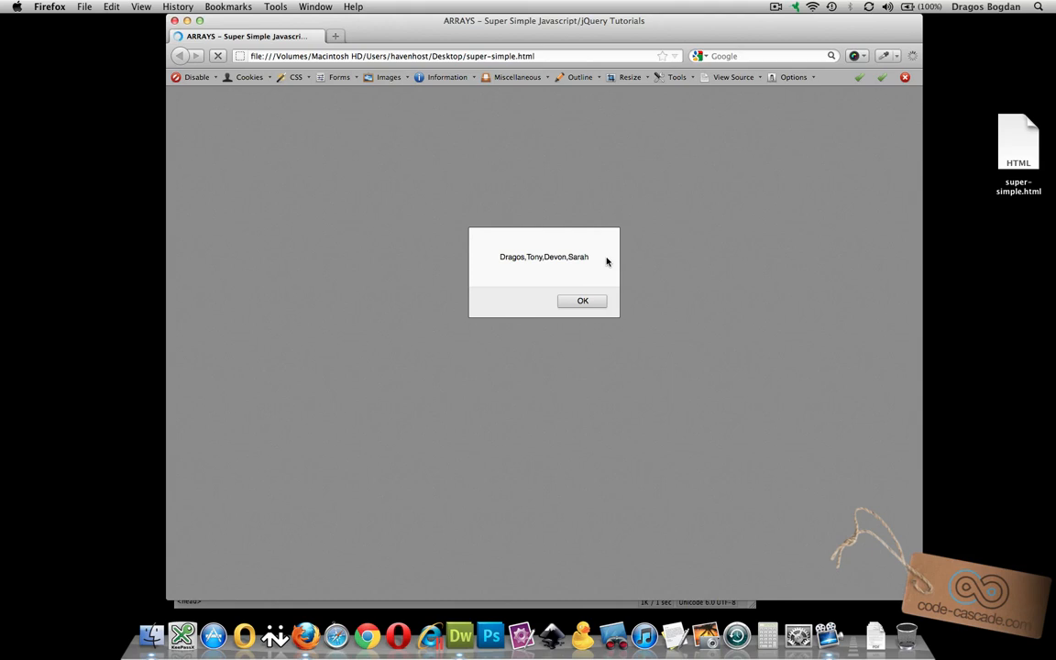
pyautogui.moveTo(606, 261)
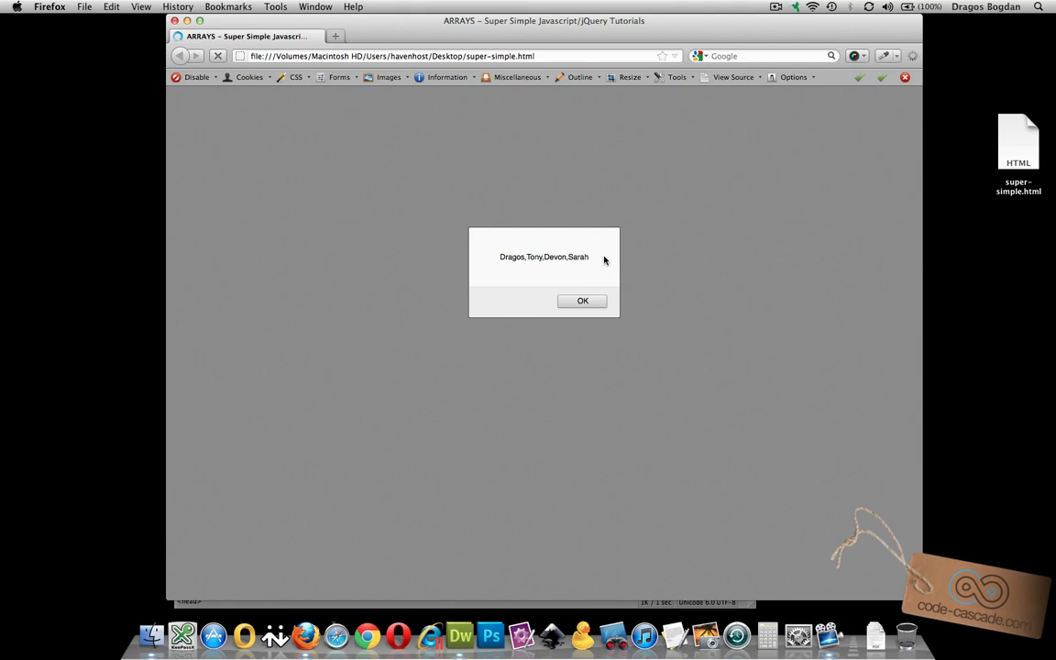
pyautogui.moveTo(520, 239)
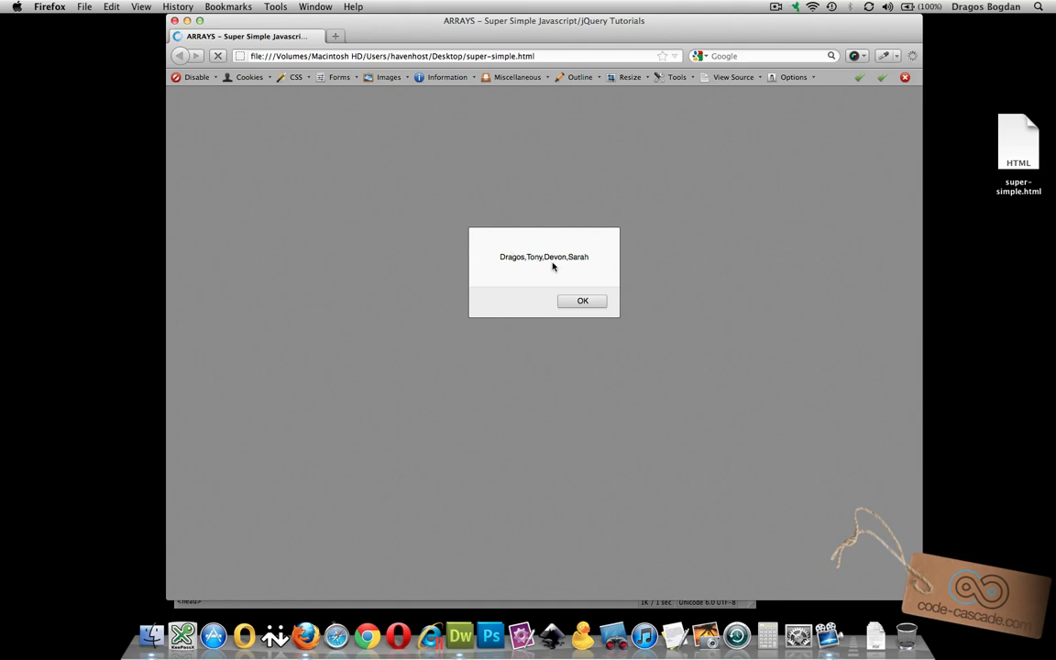
pyautogui.moveTo(558, 269)
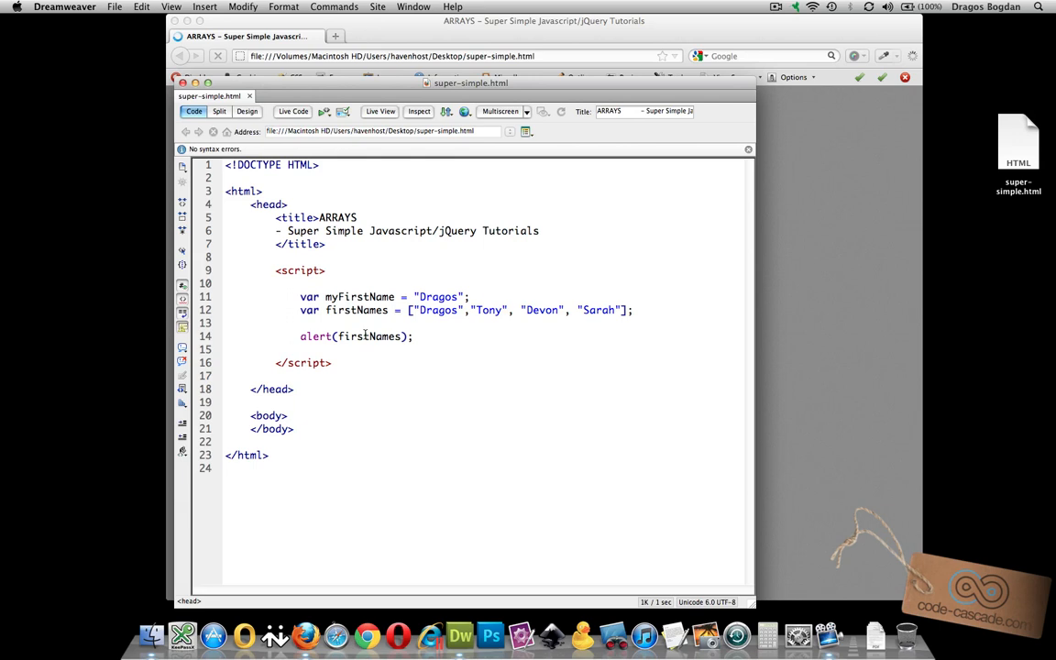
# Change the alert call to alert(firstNames[1]) so it shows only Tony
pyautogui.doubleClick(370, 337)
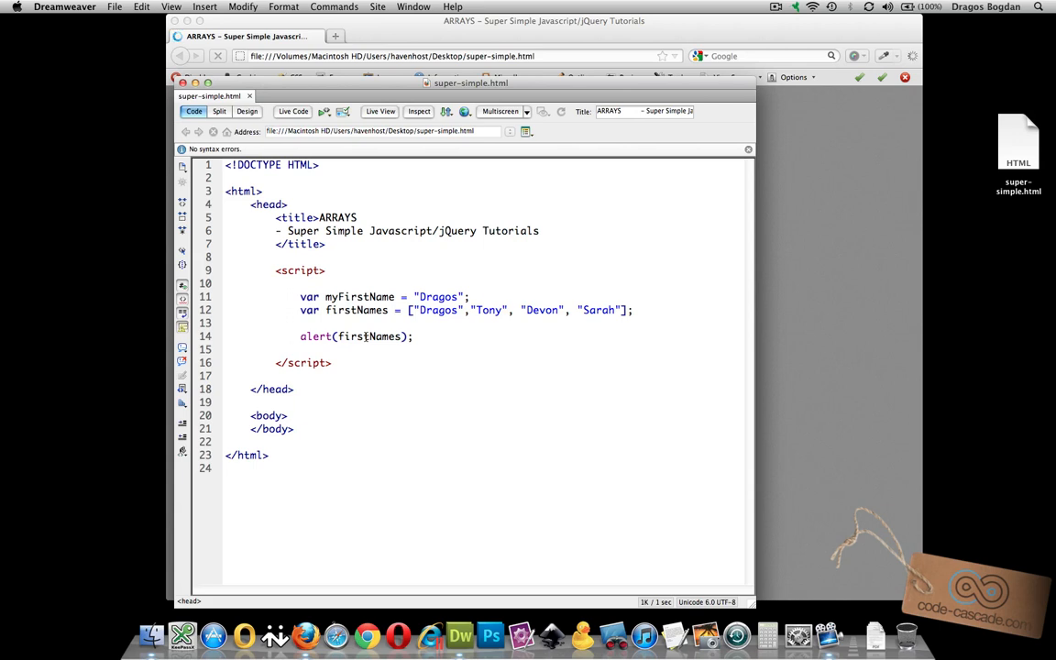
pyautogui.write('[]')
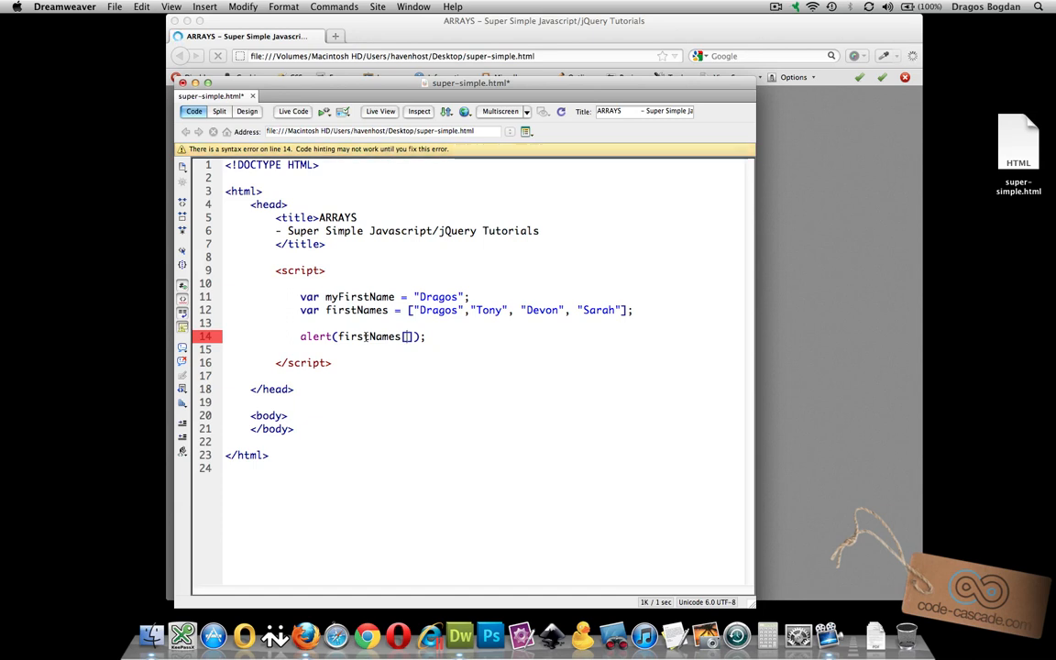
pyautogui.write('1')
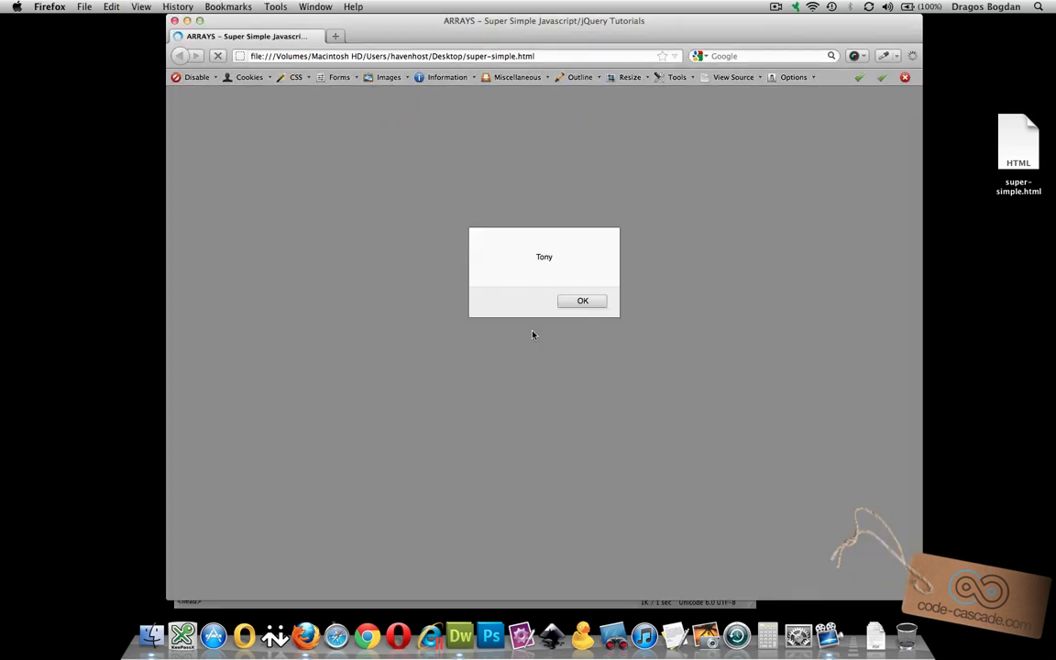
pyautogui.moveTo(576, 266)
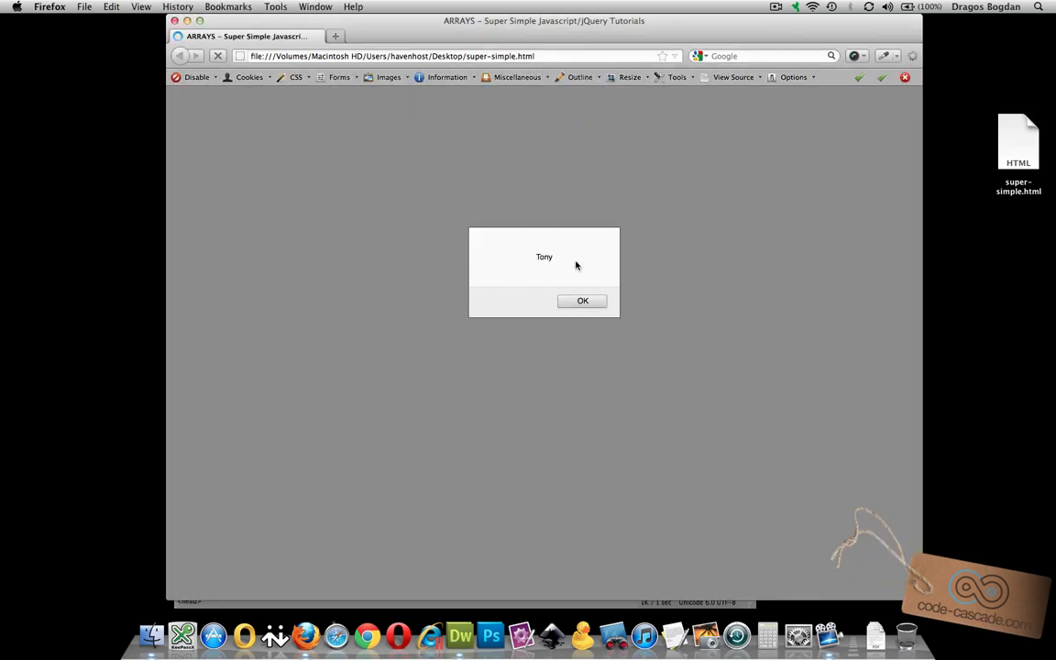